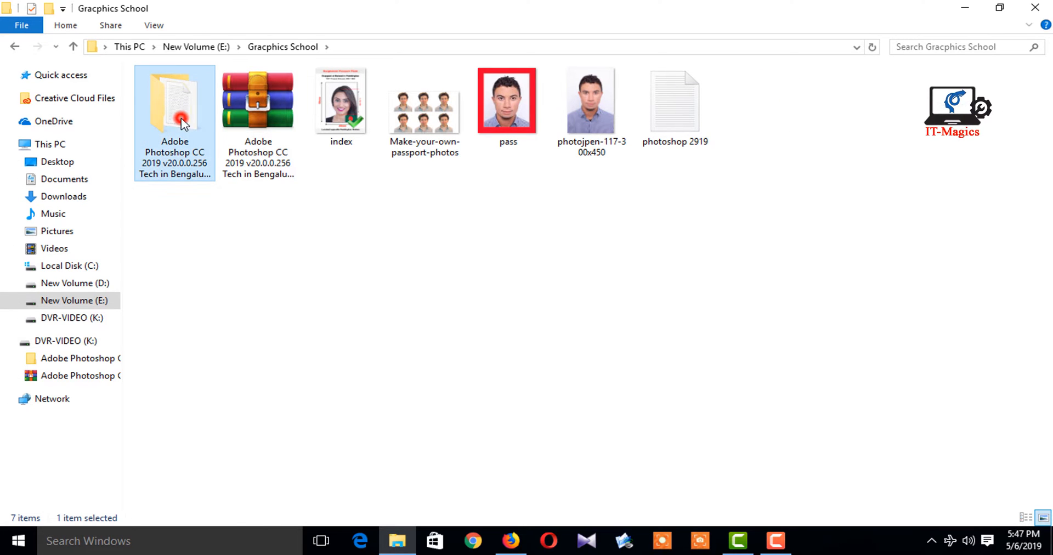
Copy the Adobe Photoshop CC 2019 folder into a new folder, New folder (3), on New Volume (D:).
right_click(175, 101)
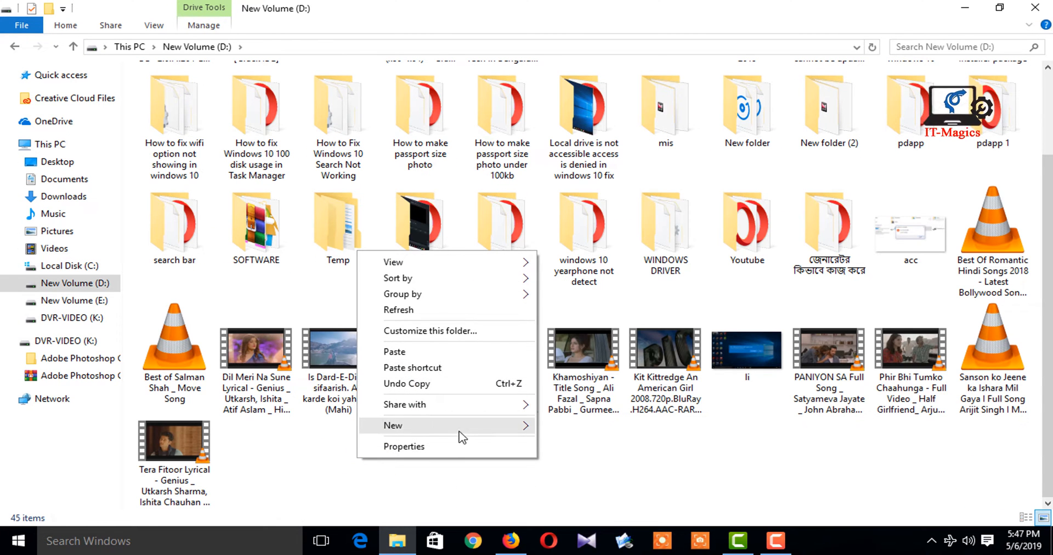
left_click(394, 425)
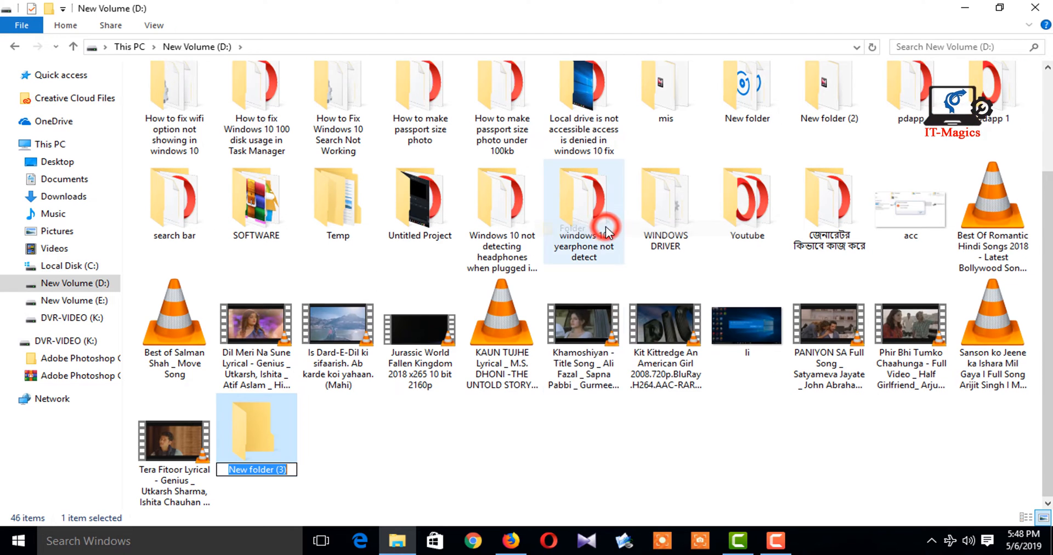
double_click(255, 430)
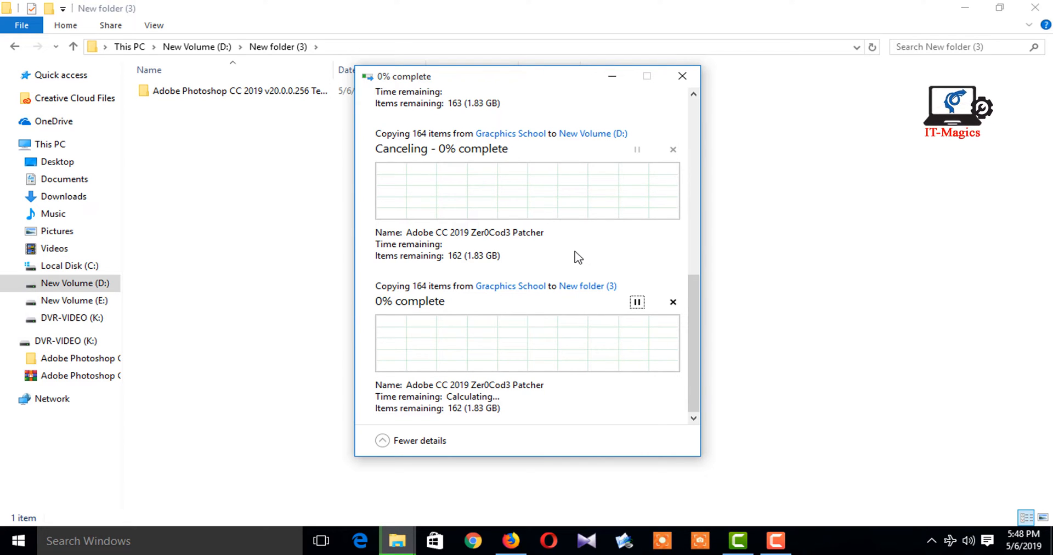
Stop the copy and send the Photoshop folder from Gracphics School on E: to DVR-VIDEO (K:).
left_click(672, 301)
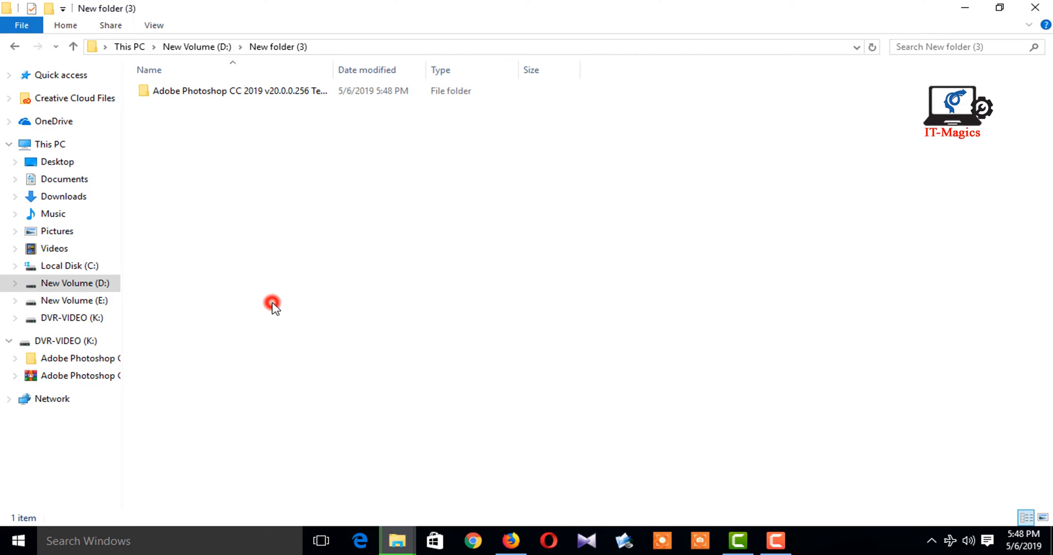
left_click(75, 300)
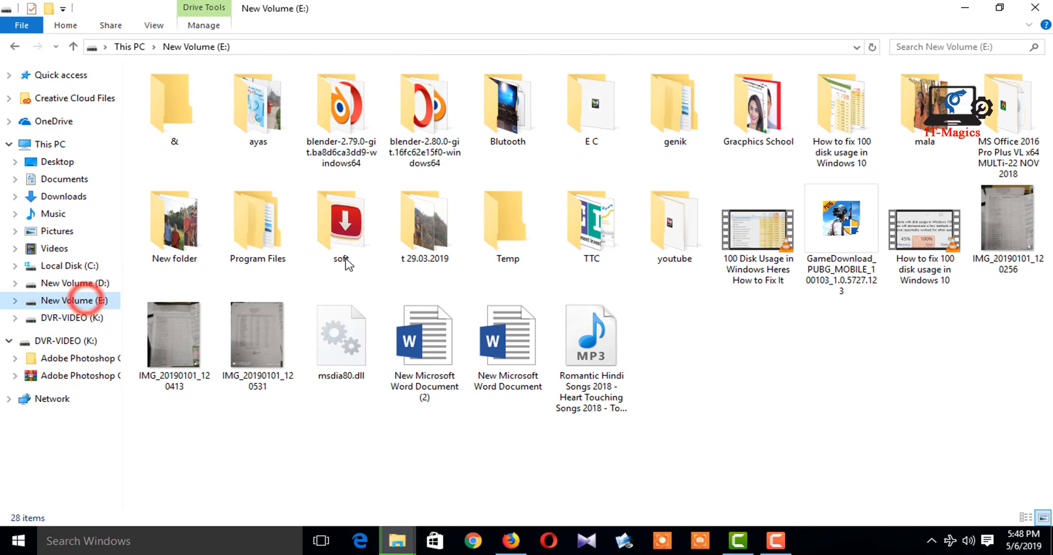
double_click(758, 104)
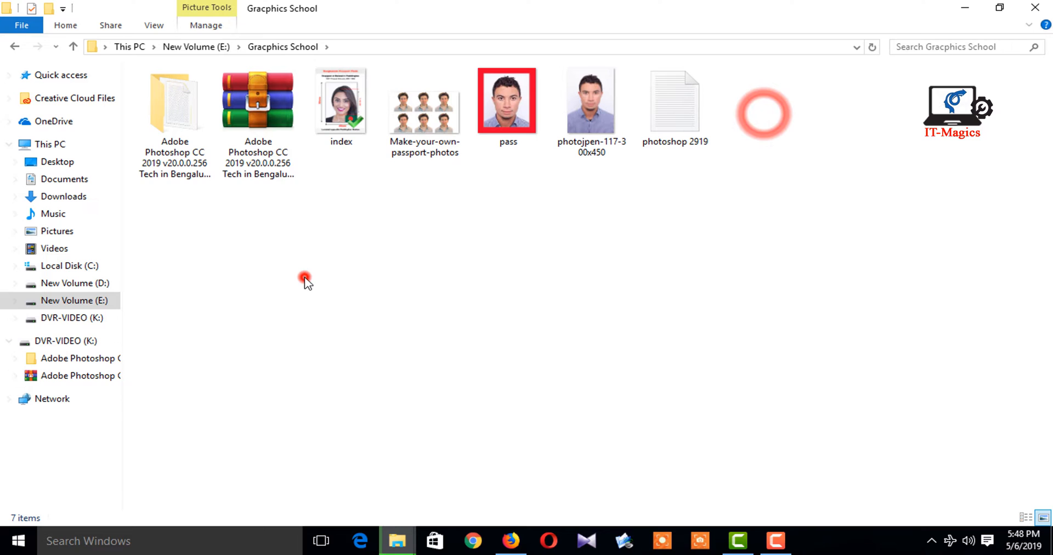
left_click(174, 101)
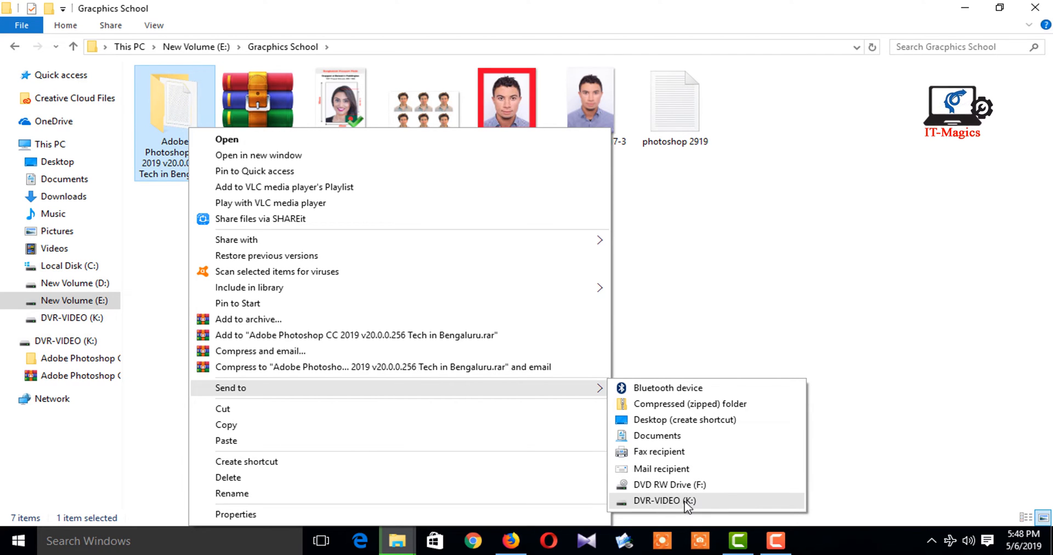
left_click(663, 500)
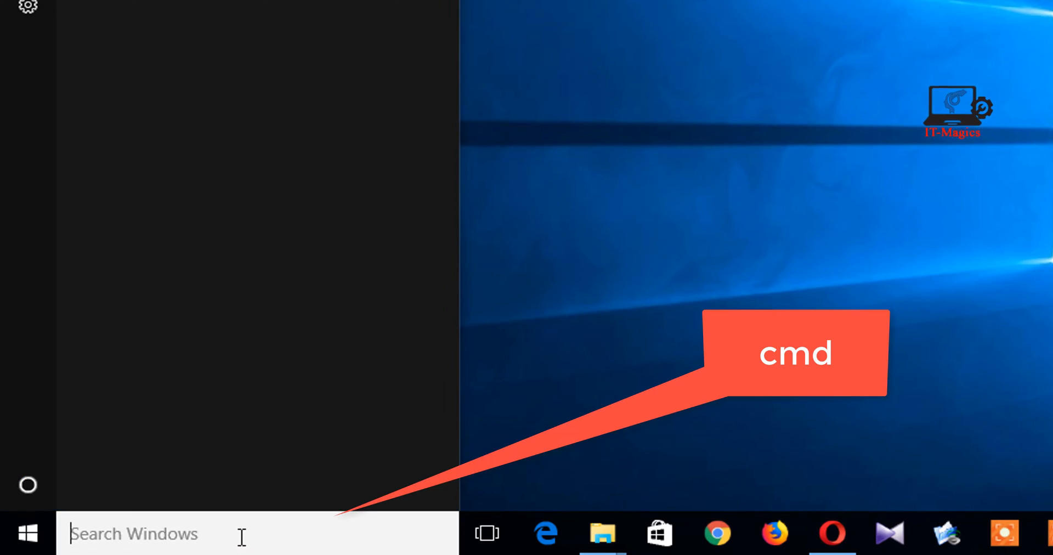
Search for cmd in the Start menu and run Command Prompt as administrator.
type("cm")
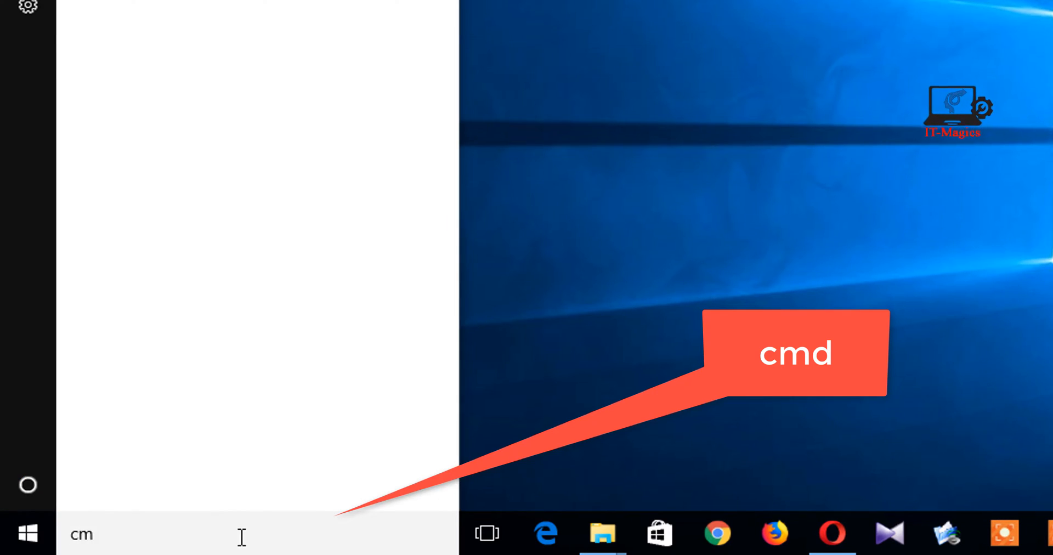
type("d")
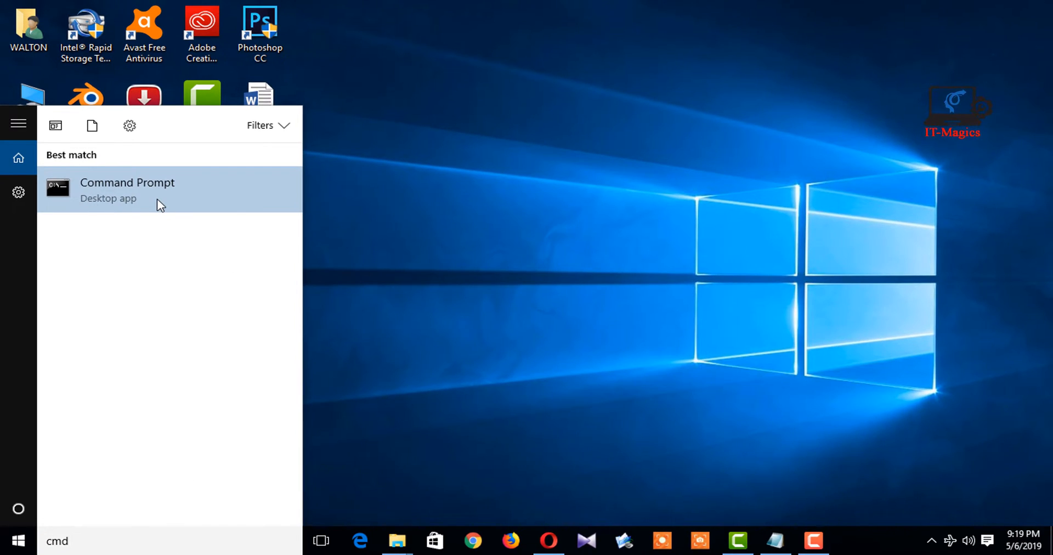
mouse_move(119, 196)
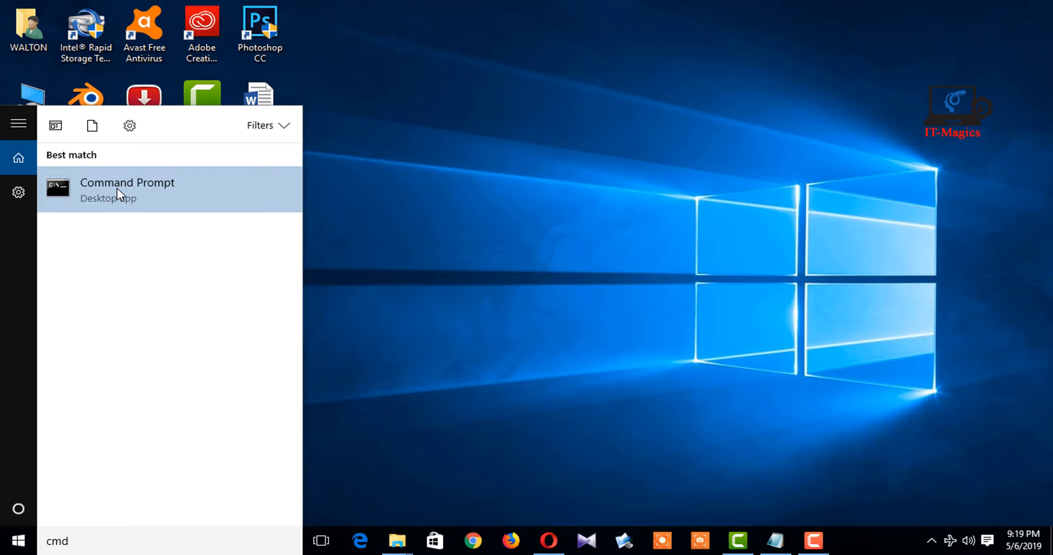
right_click(128, 189)
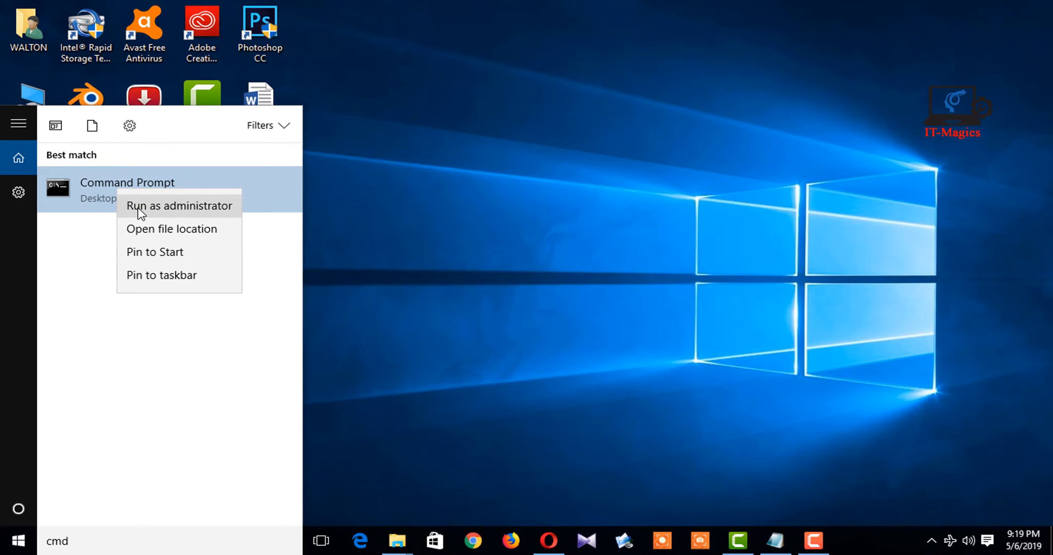
left_click(301, 243)
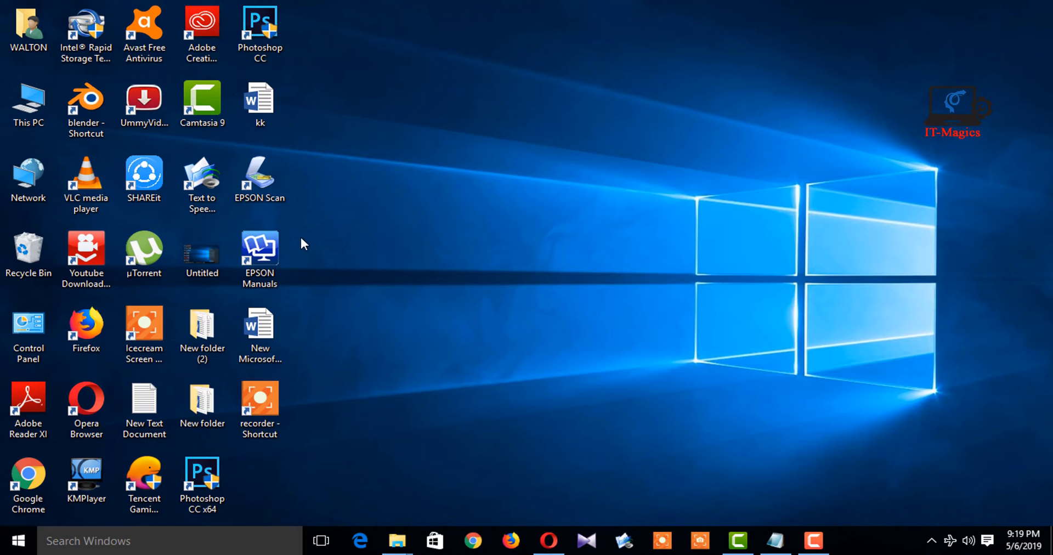
Confirm the UAC prompt so the administrator Command Prompt opens at system32.
left_click(851, 541)
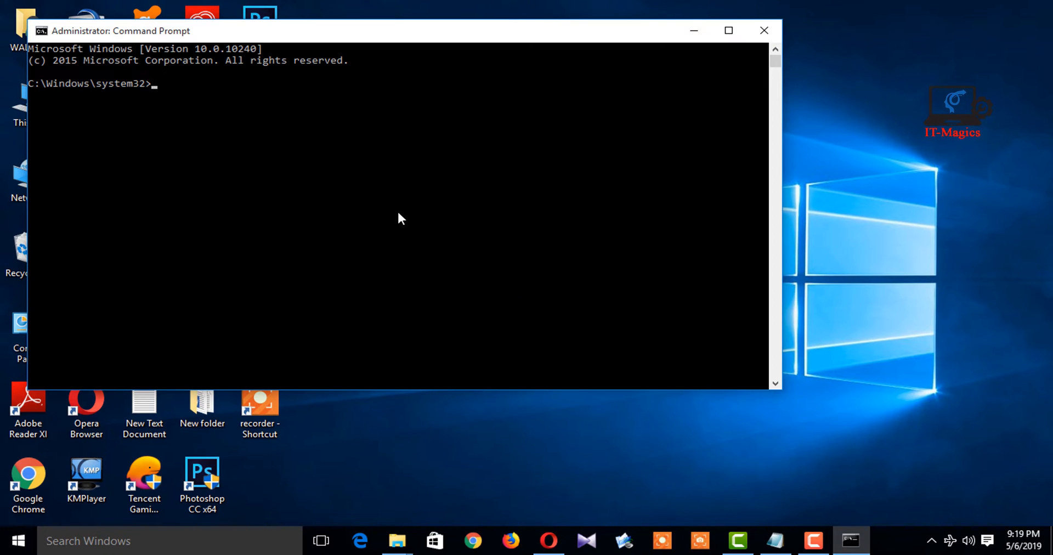
mouse_move(310, 198)
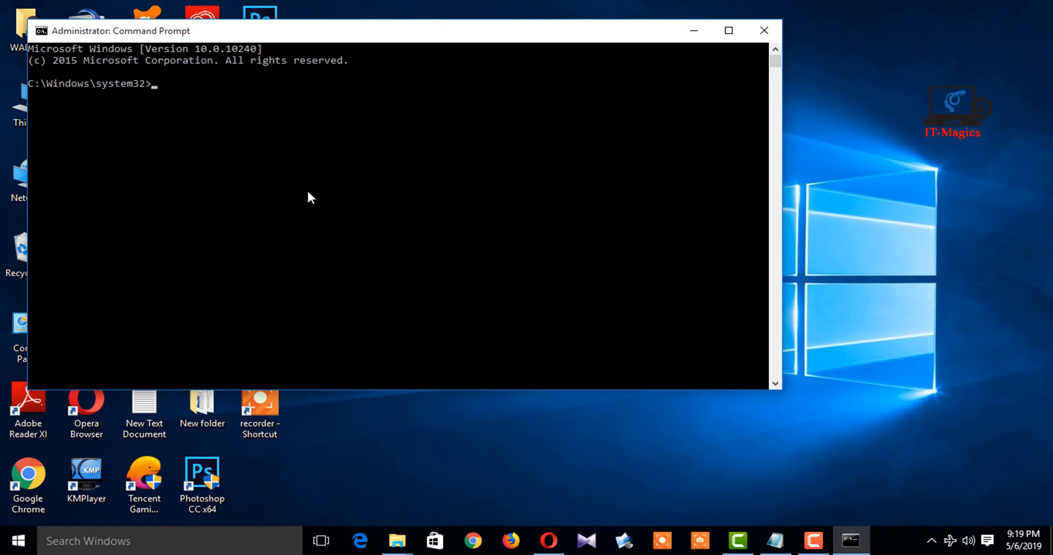
mouse_move(544, 147)
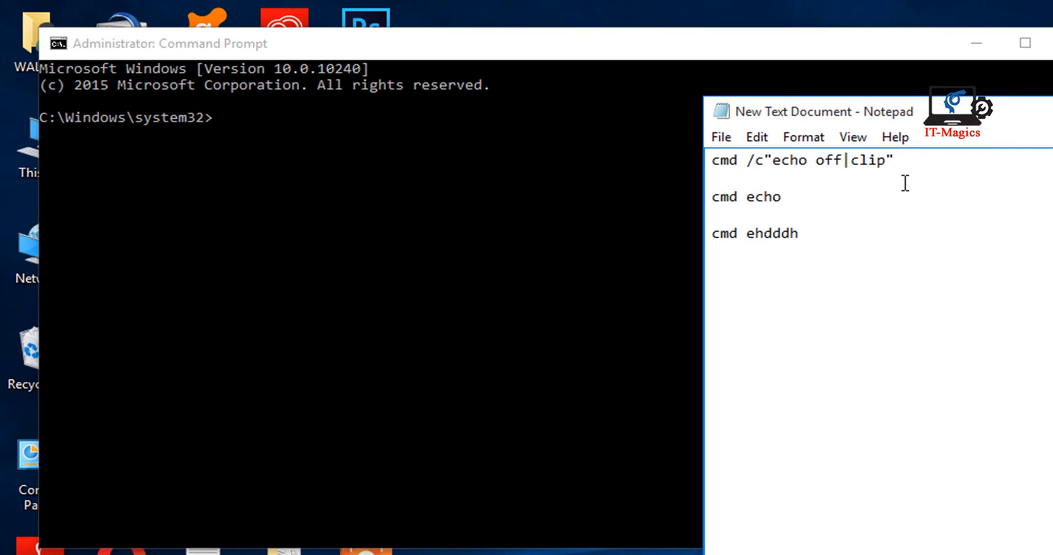
mouse_move(789, 268)
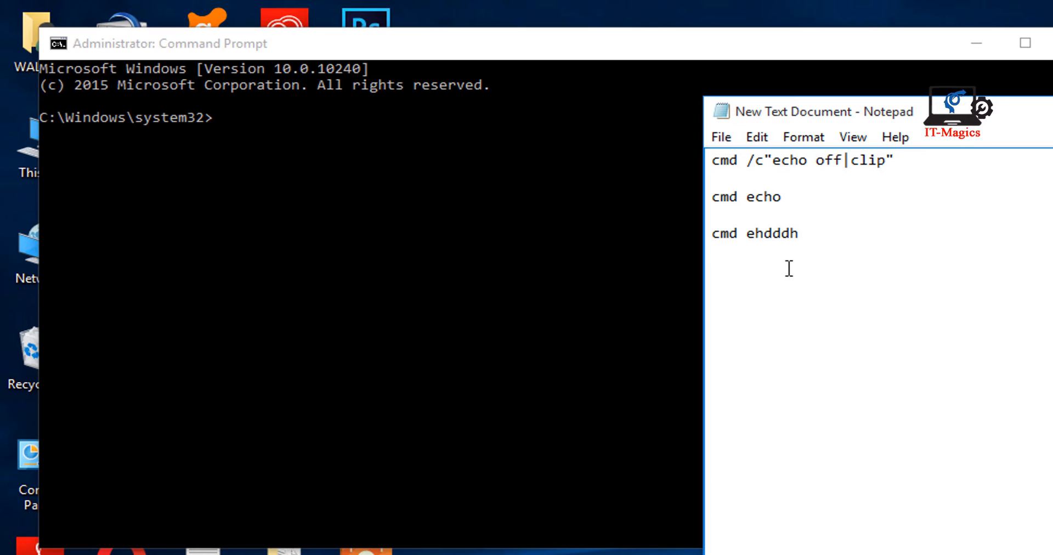
mouse_move(794, 280)
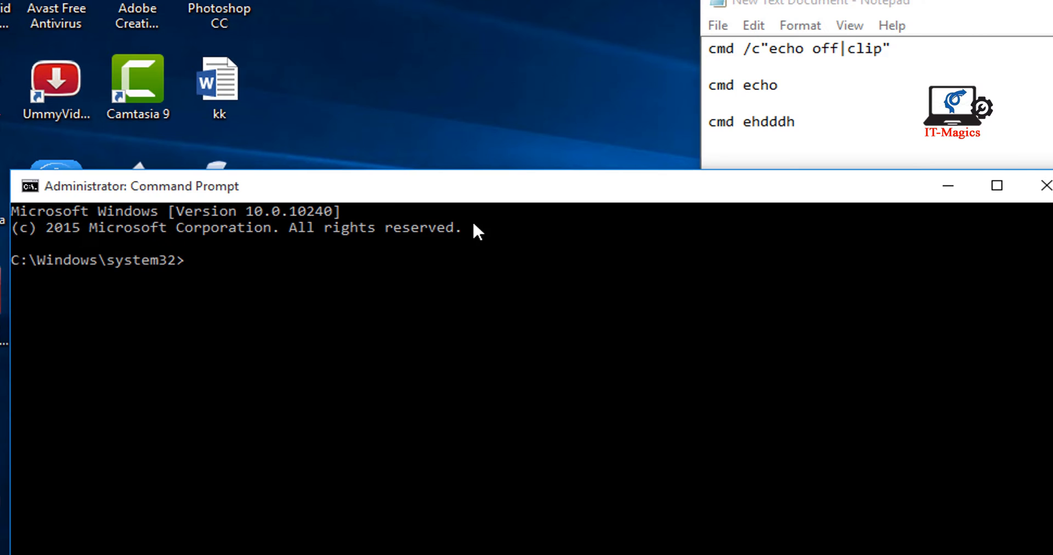
mouse_move(256, 247)
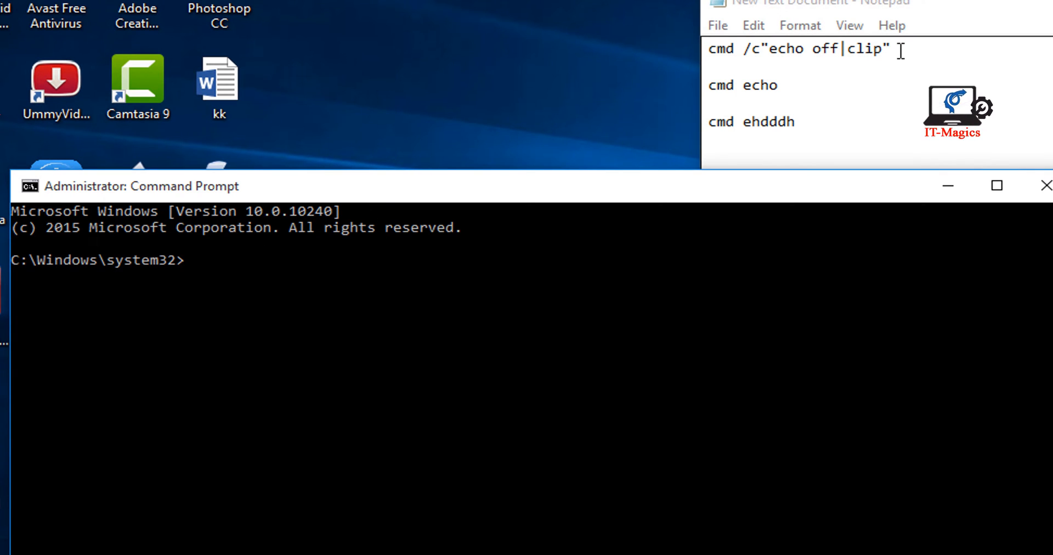
Copy the first Notepad line, cmd /c"echo off|clip", to the clipboard.
triple_click(797, 48)
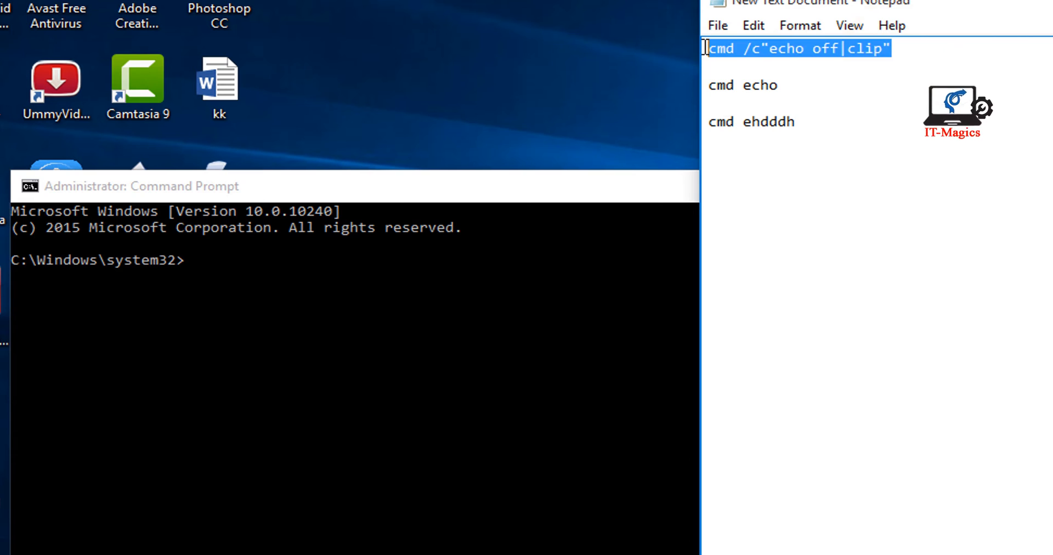
right_click(799, 47)
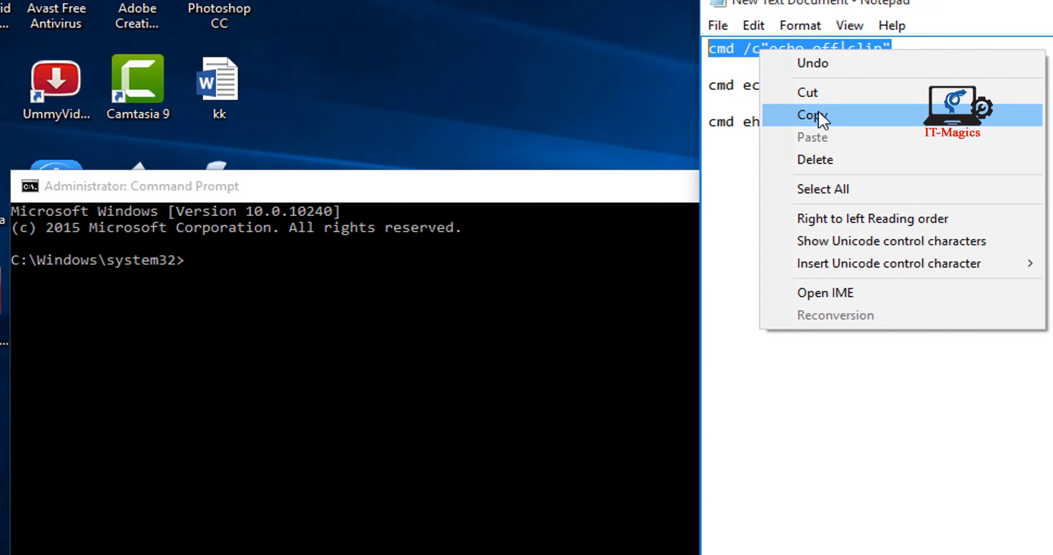
left_click(810, 115)
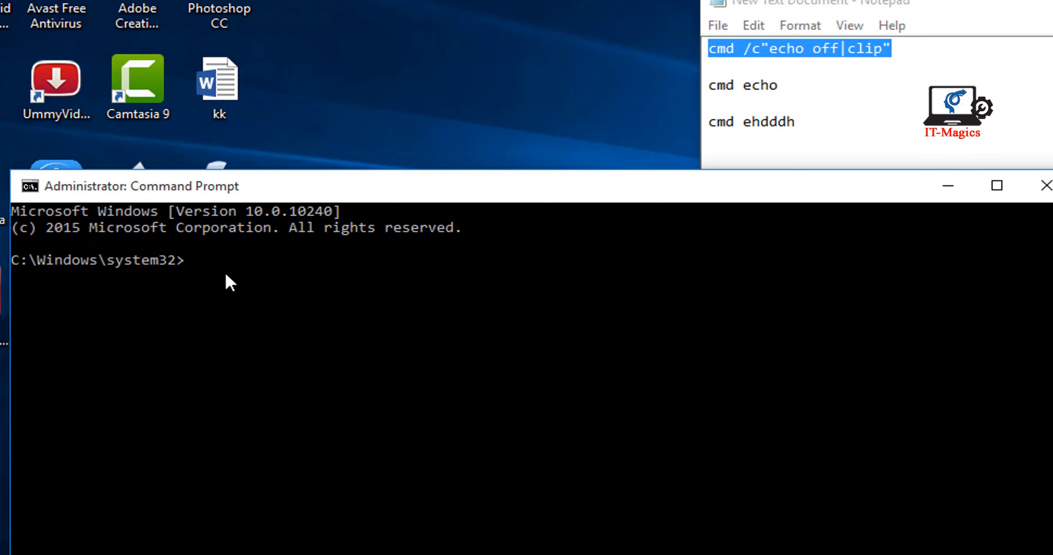
Paste the copied command at the prompt, then erase it again.
key("ctrl+v")
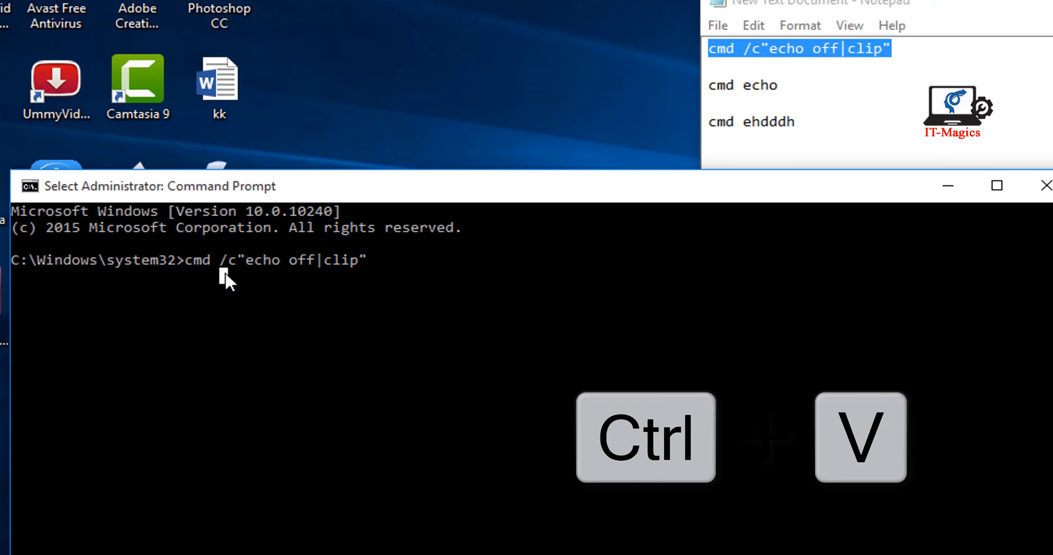
key("ctrl+v")
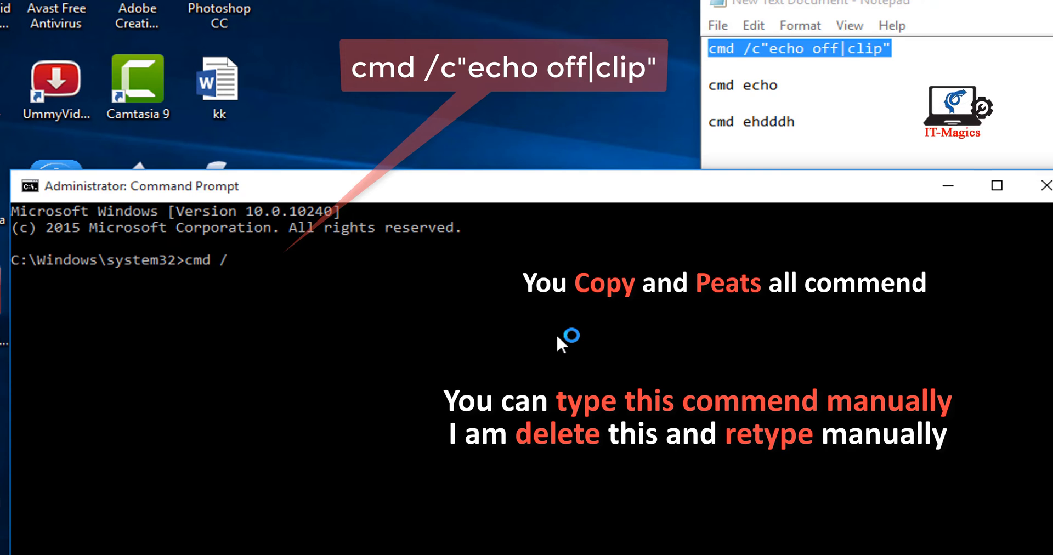
key("Backspace")
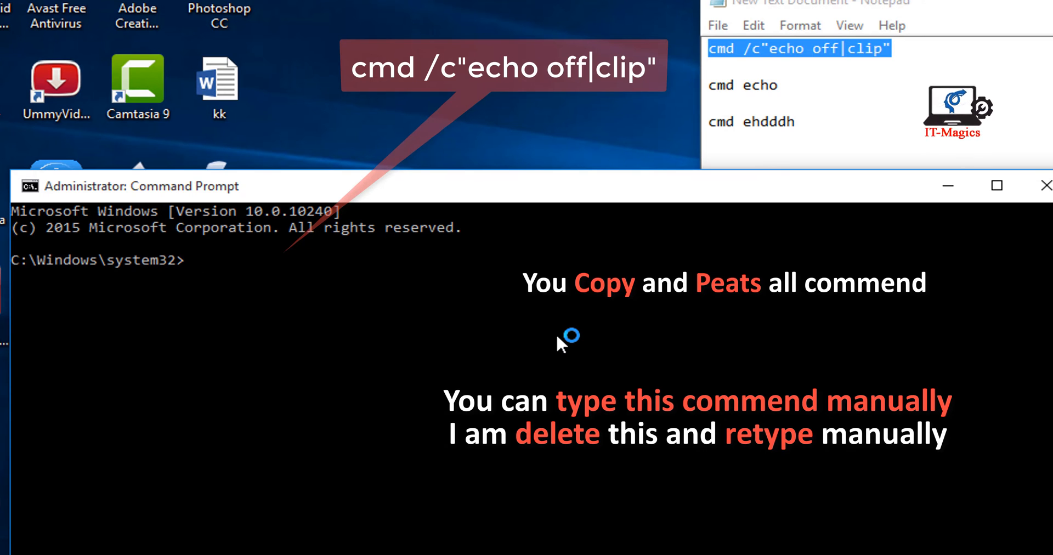
Run cmd /c"echo off|clip" by hand to clear the clipboard, returning to a fresh prompt.
type("cmd")
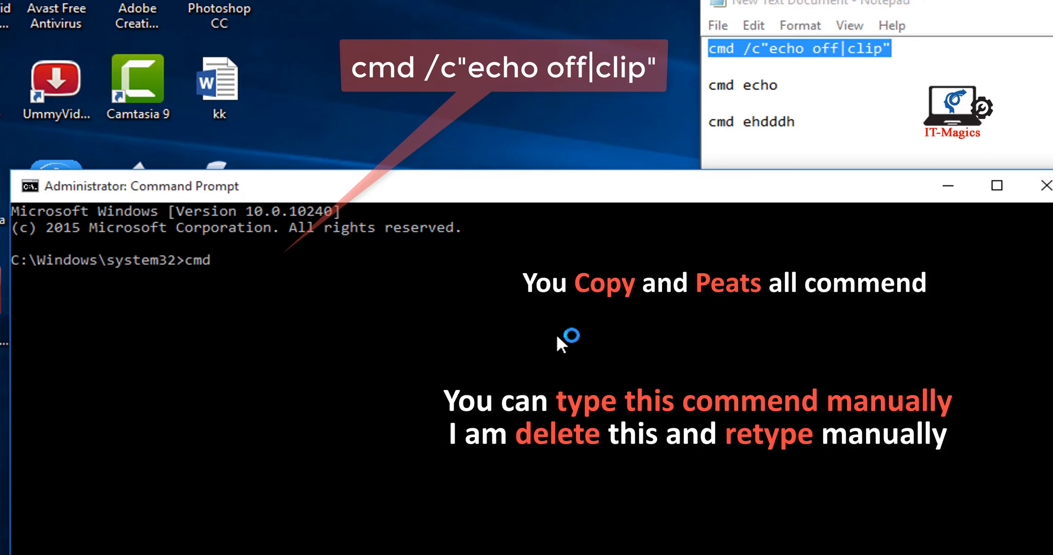
type("/")
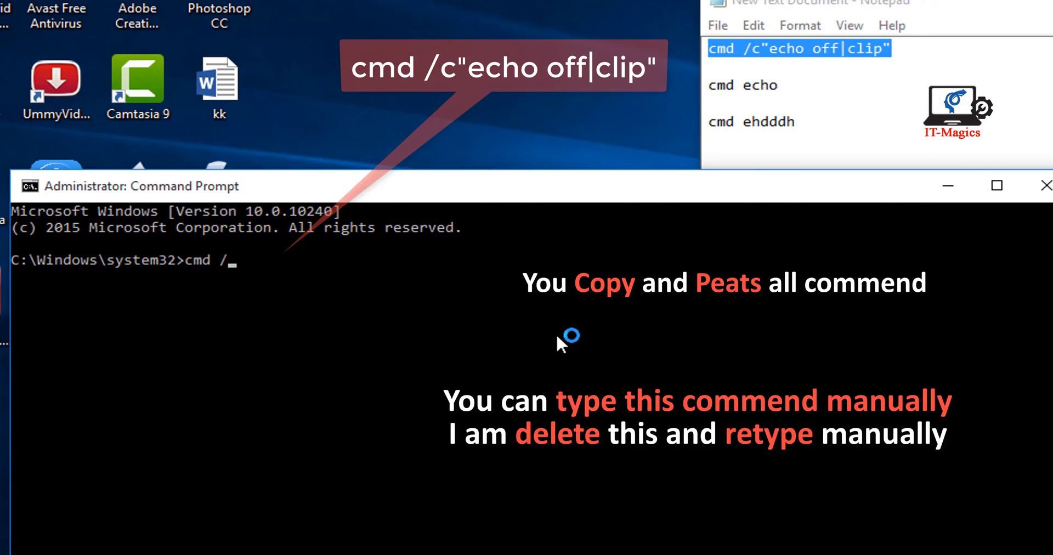
type("c")
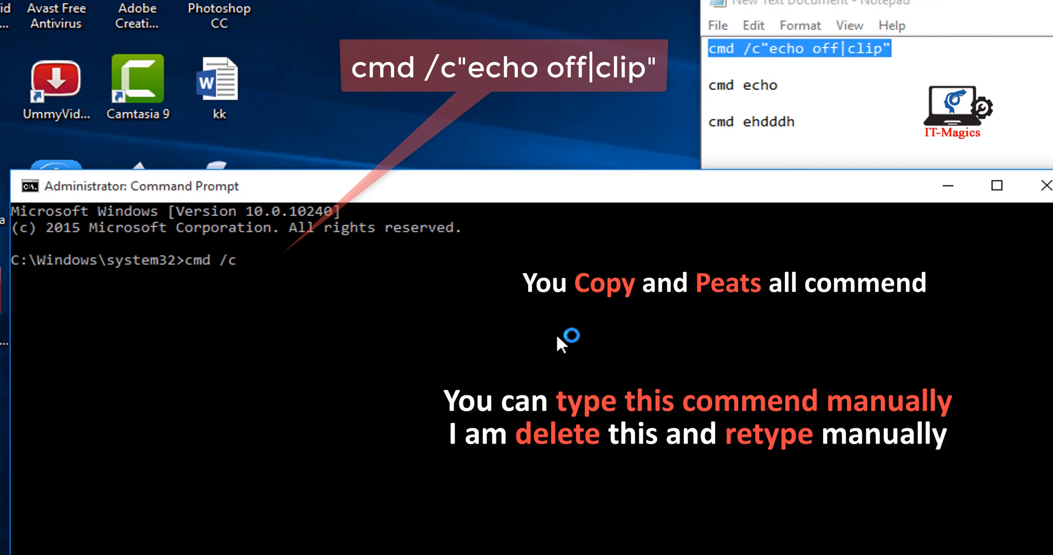
type("\"")
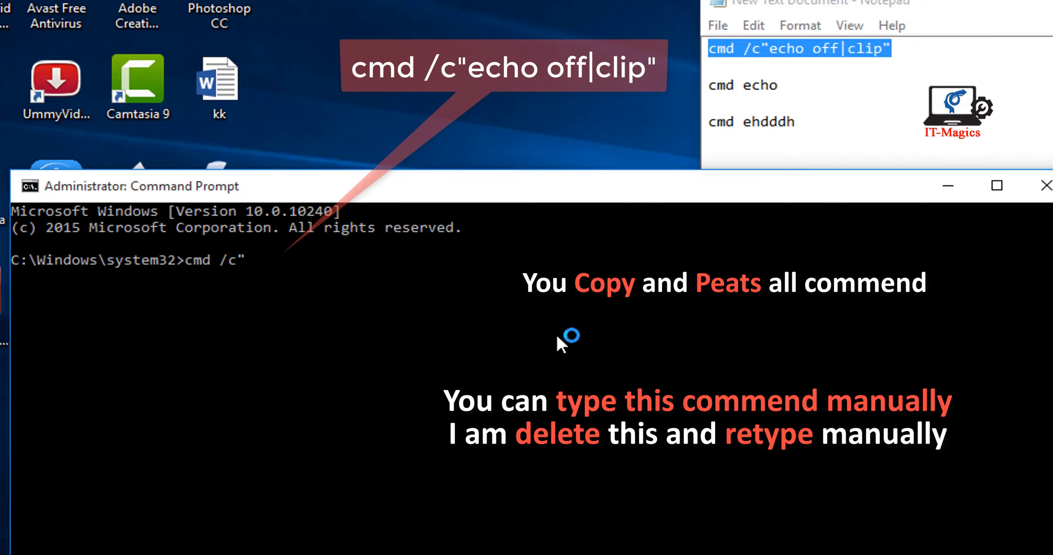
type("e")
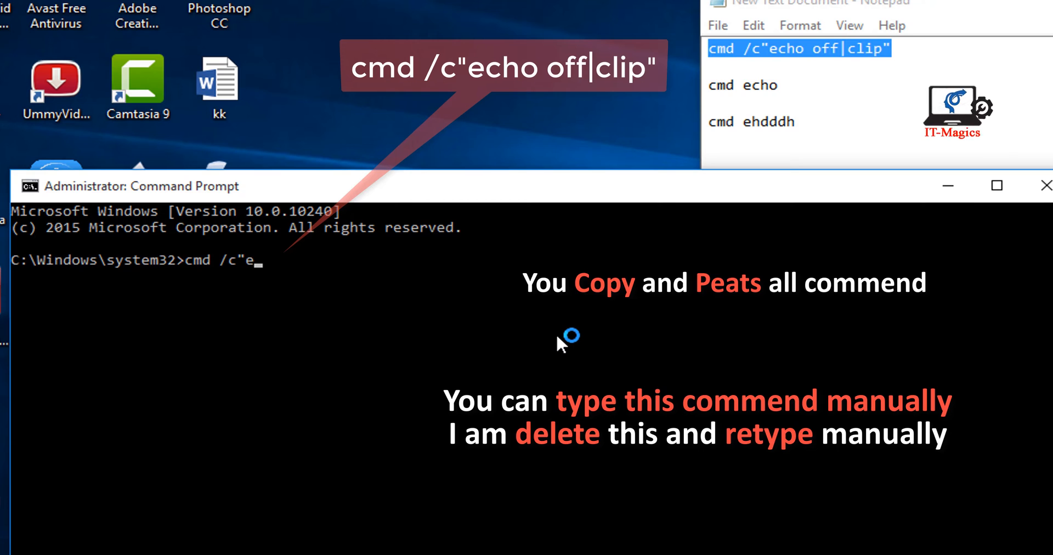
type("c")
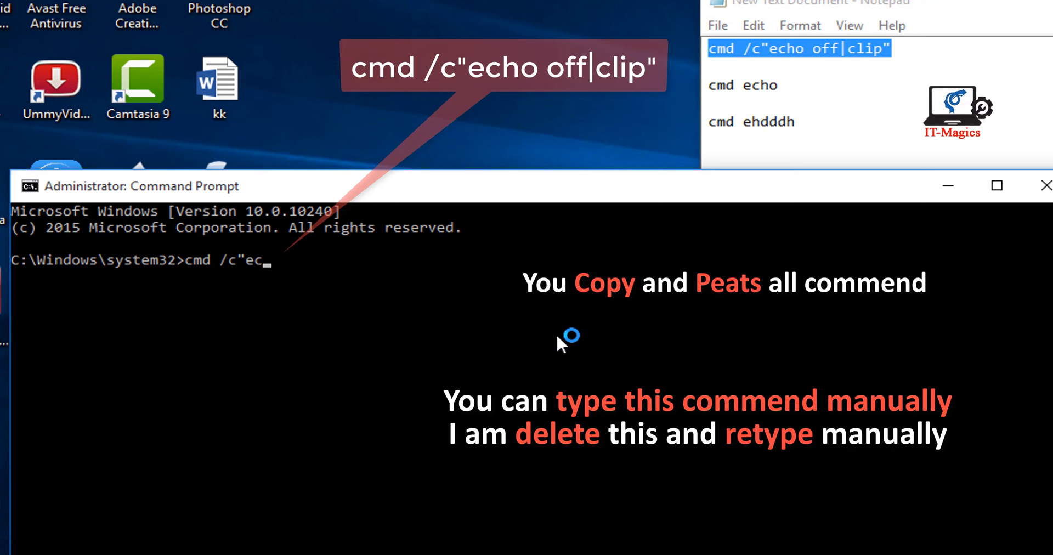
type("h")
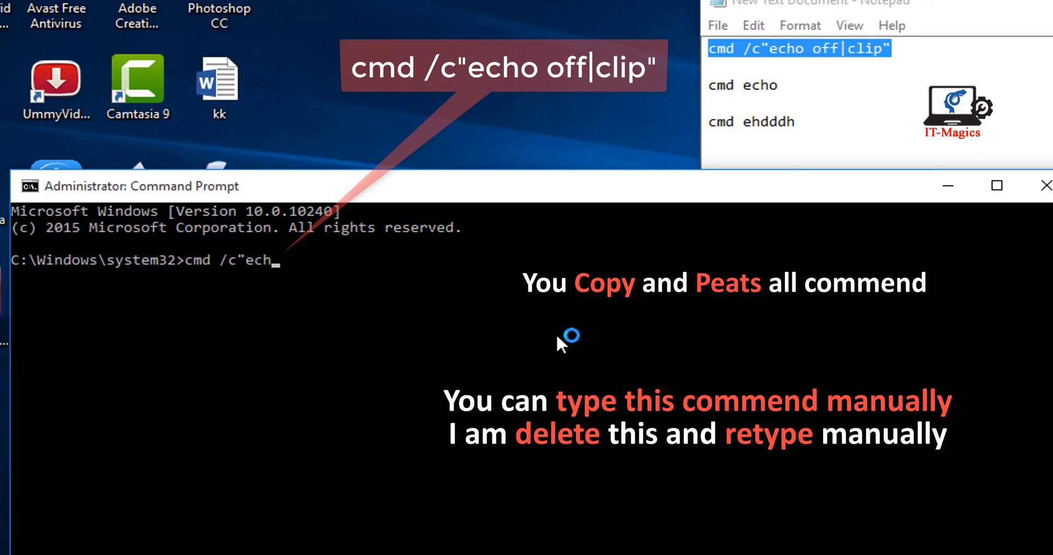
type("o")
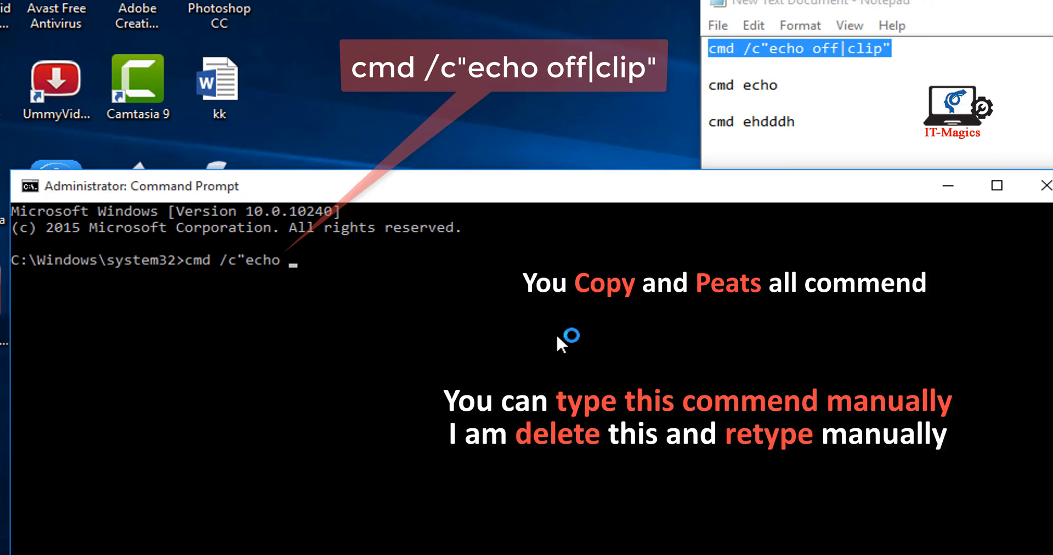
type("o")
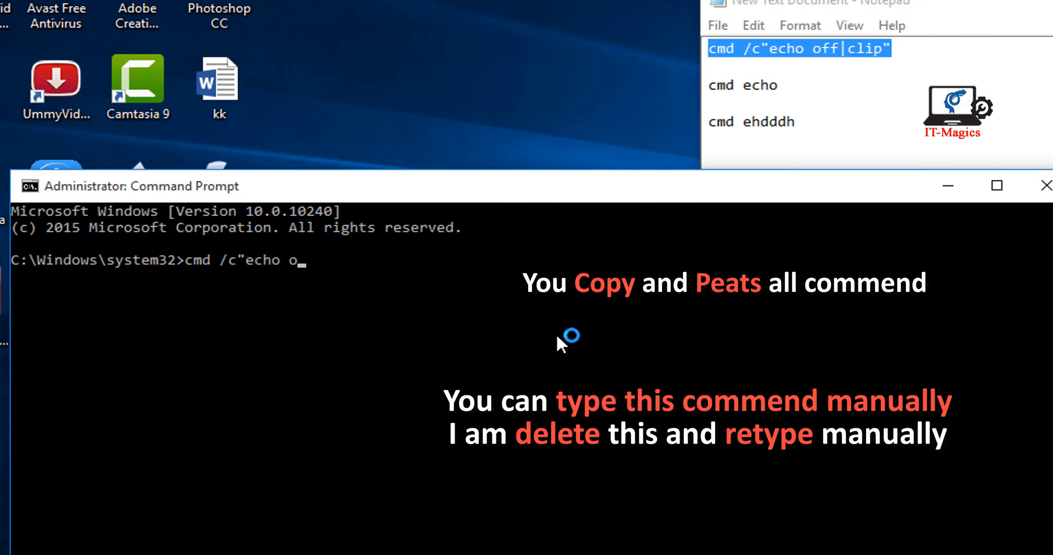
type("ff")
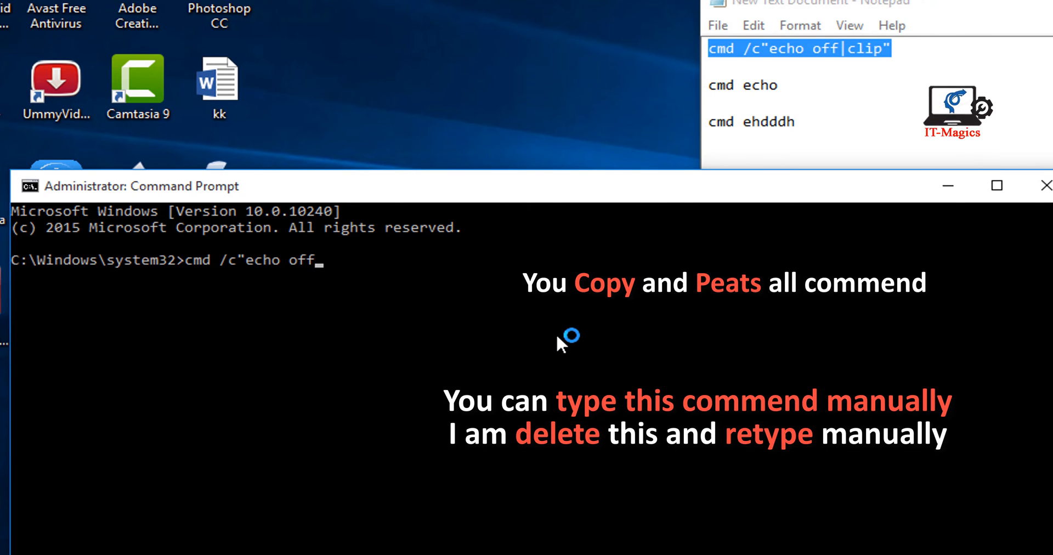
type("|")
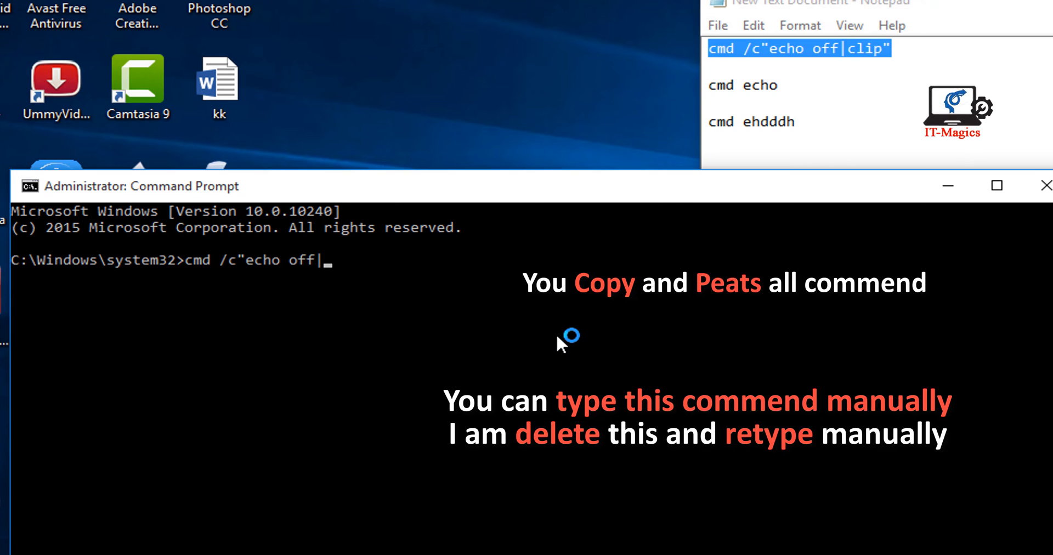
type("c")
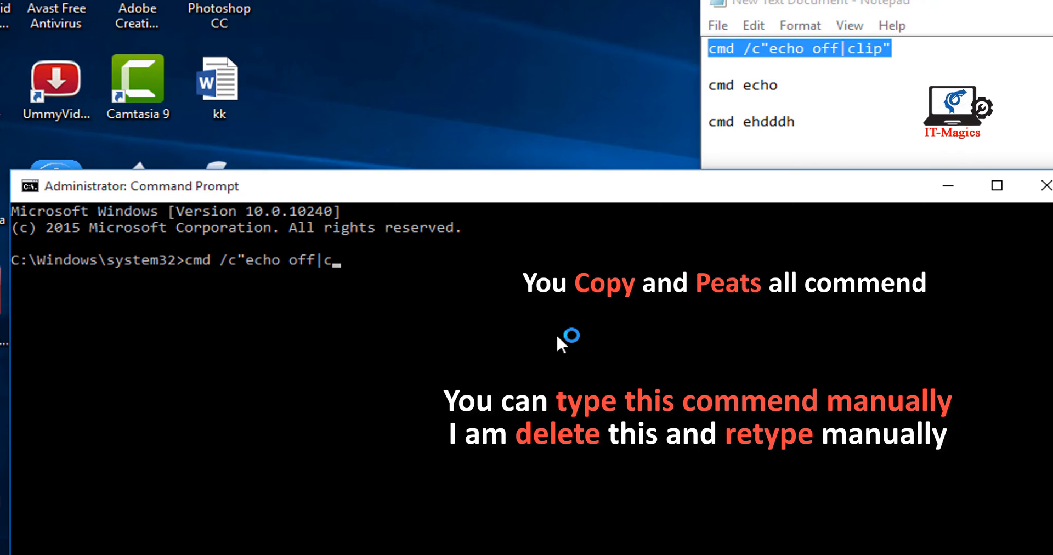
type("li")
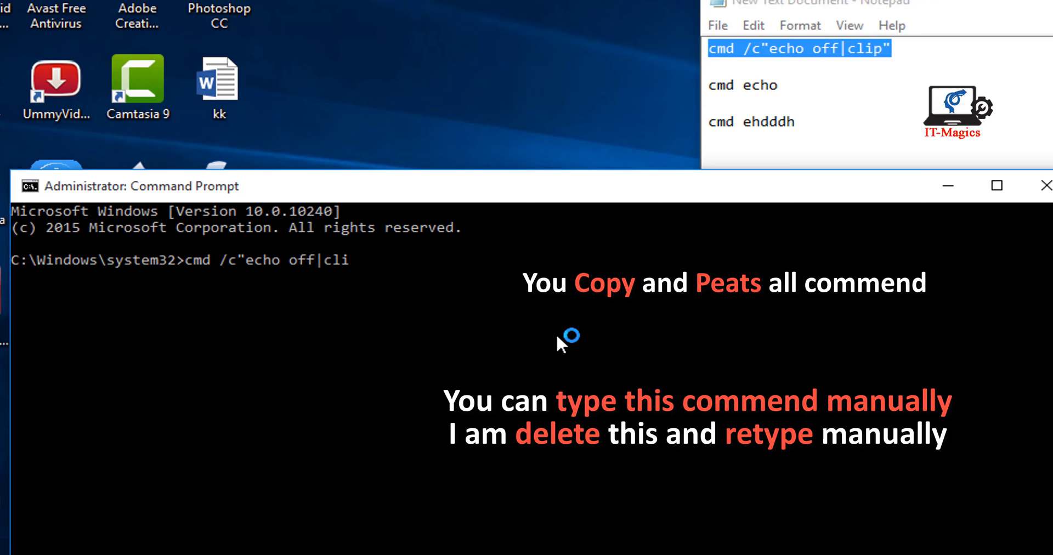
type("p\"")
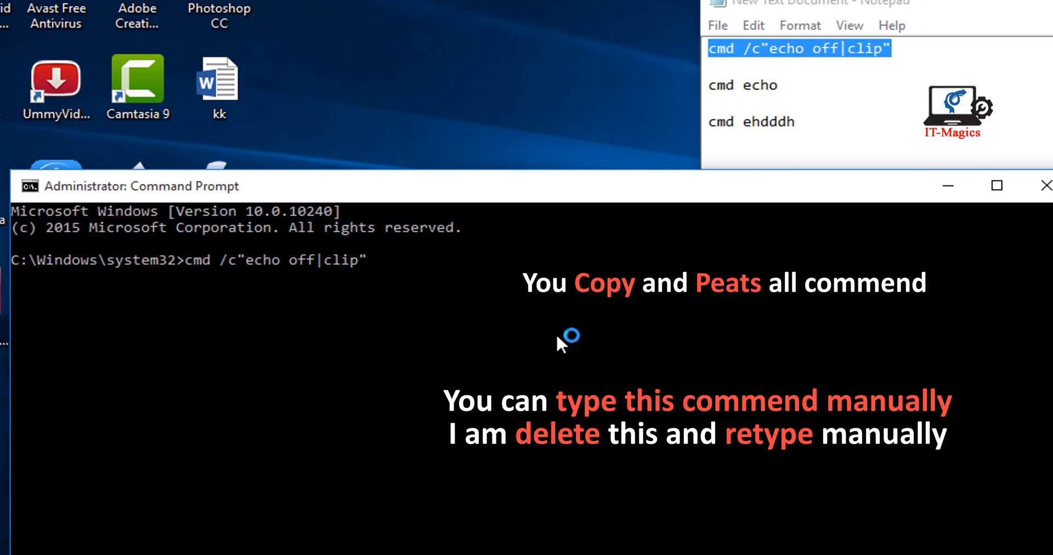
key("Enter")
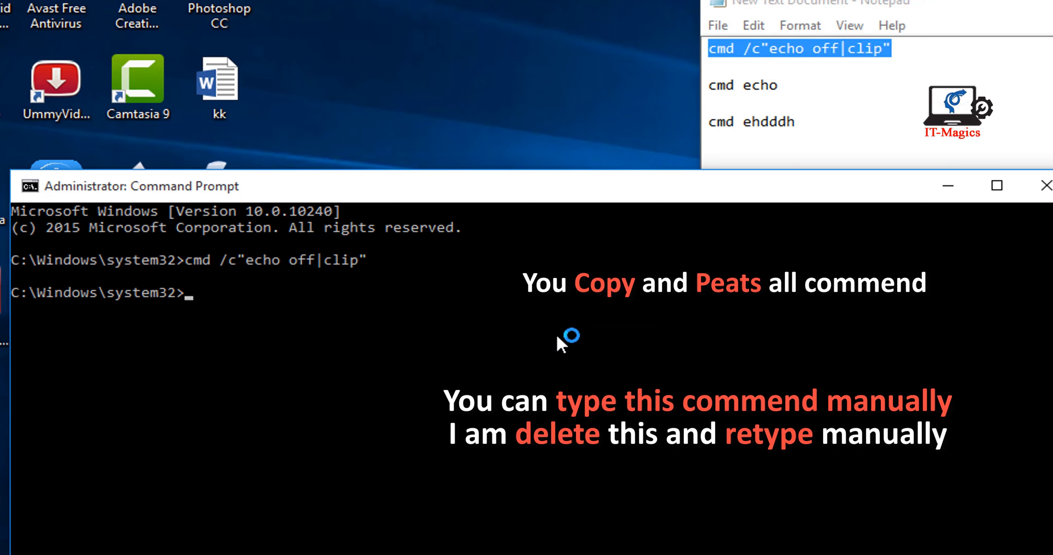
Run cmd echo, opening a nested shell with the Windows version banner.
type("cmd")
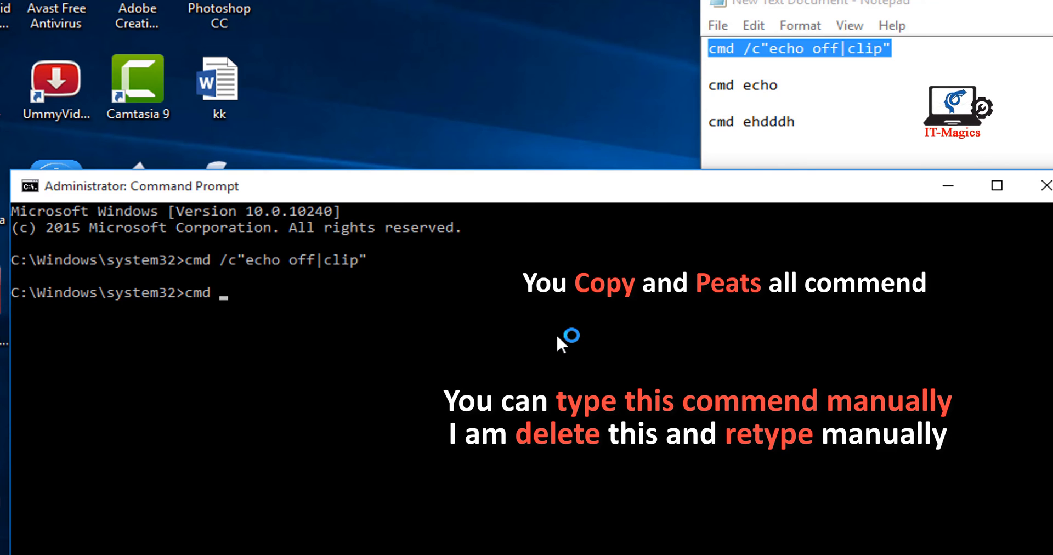
type("ec")
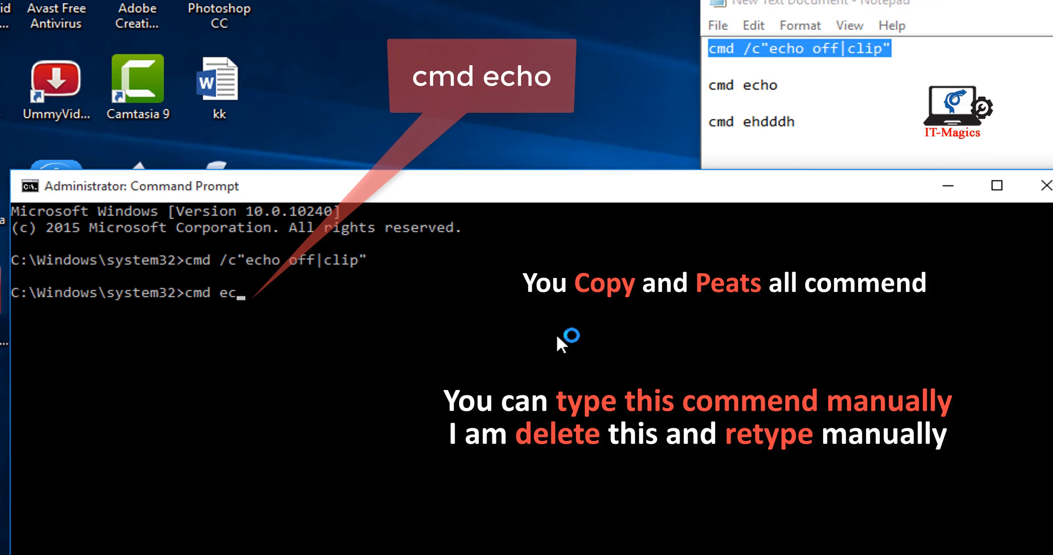
type("ho")
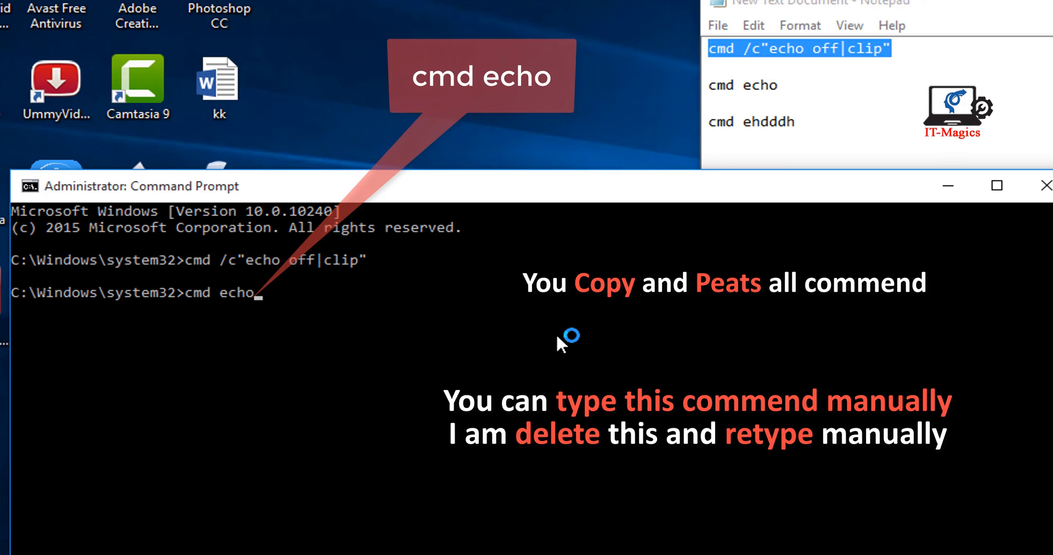
key("Enter")
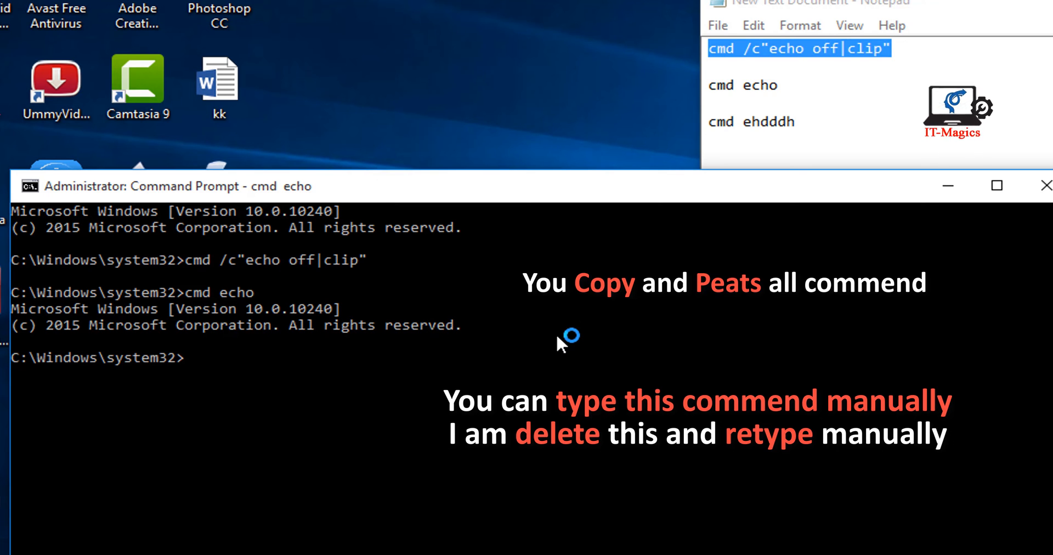
Enter the follow-up command cmd ehdddh at the new prompt.
type("cmd")
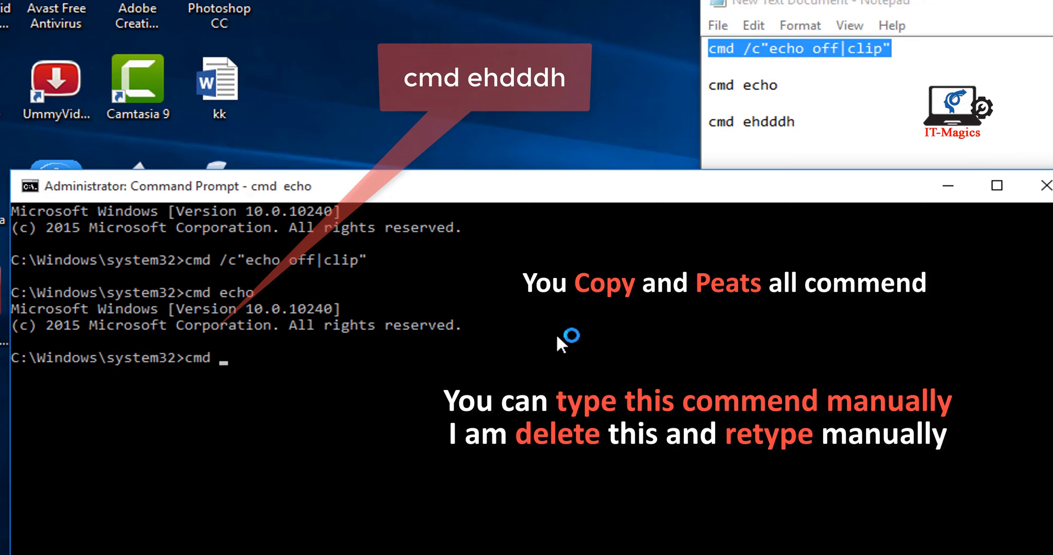
type("eh")
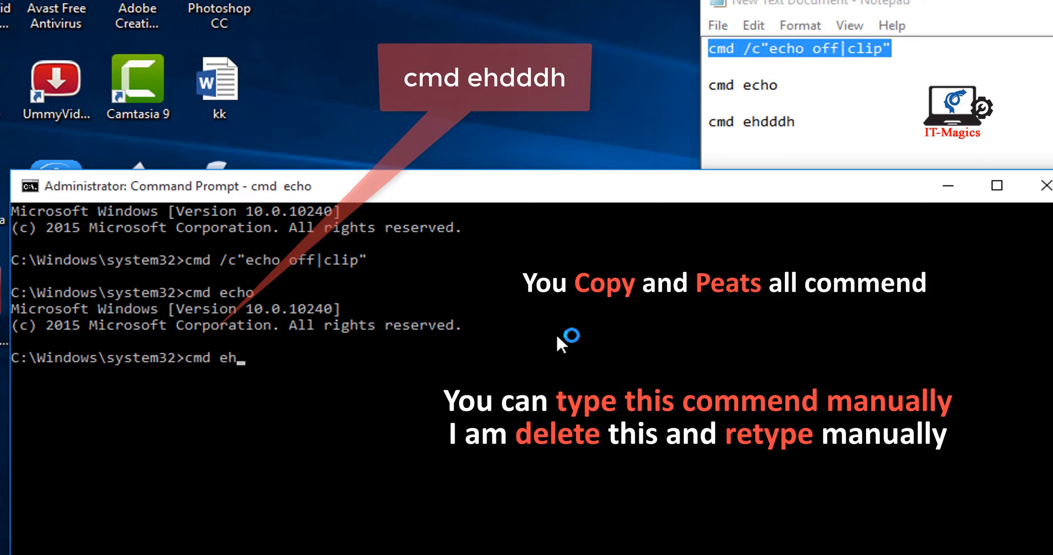
type("dddh")
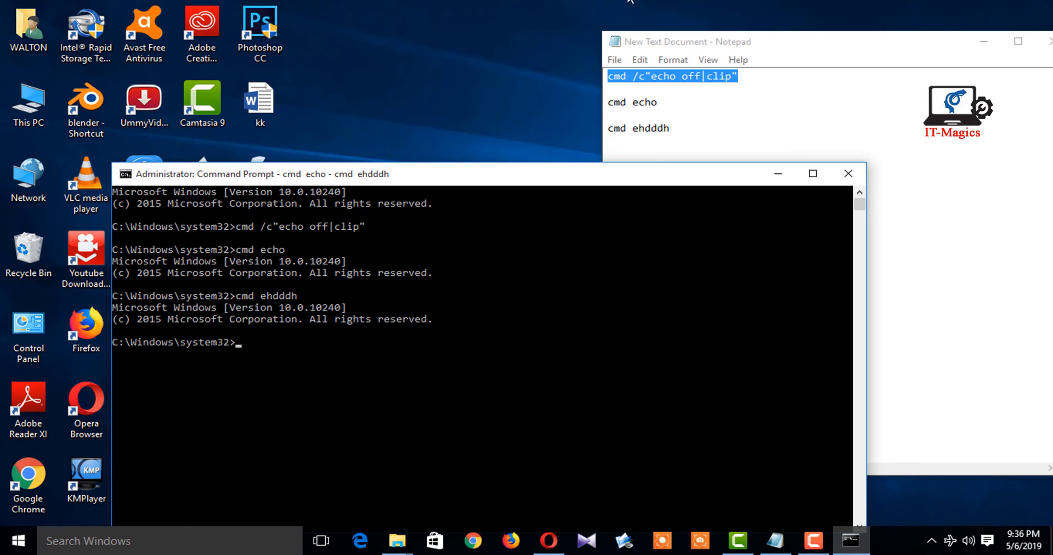
mouse_move(812, 174)
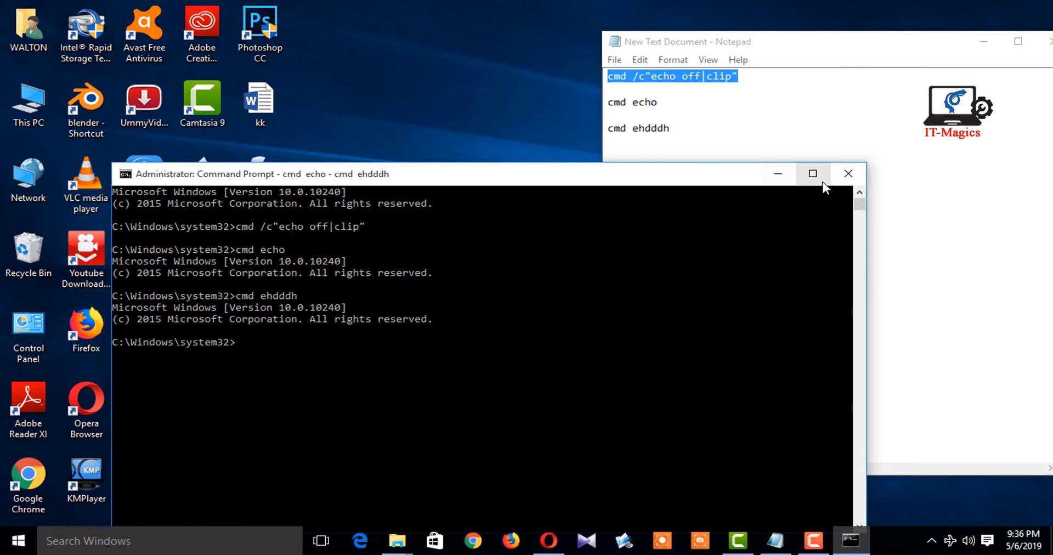
Minimize Command Prompt and Notepad, then bring File Explorer back up.
left_click(848, 174)
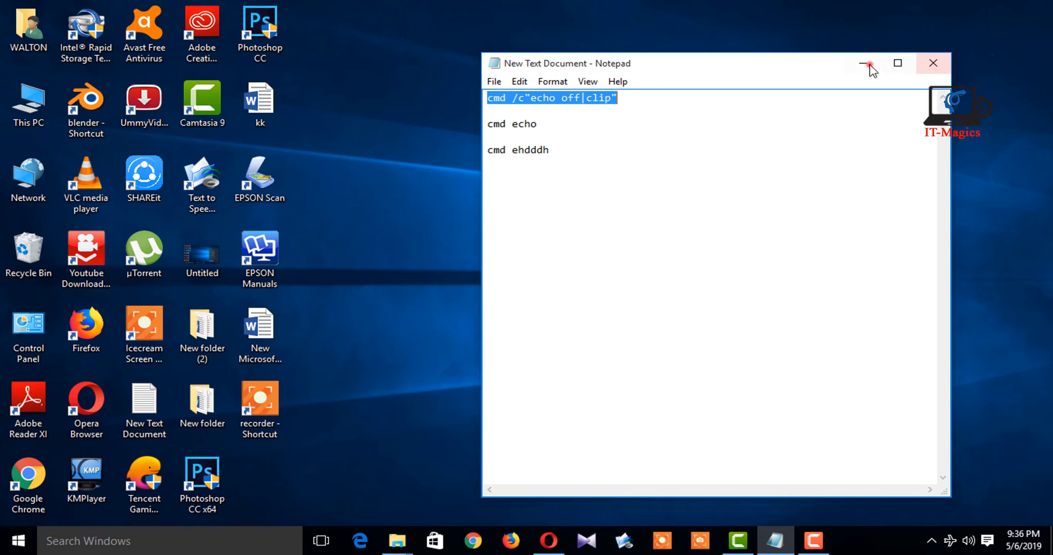
left_click(867, 64)
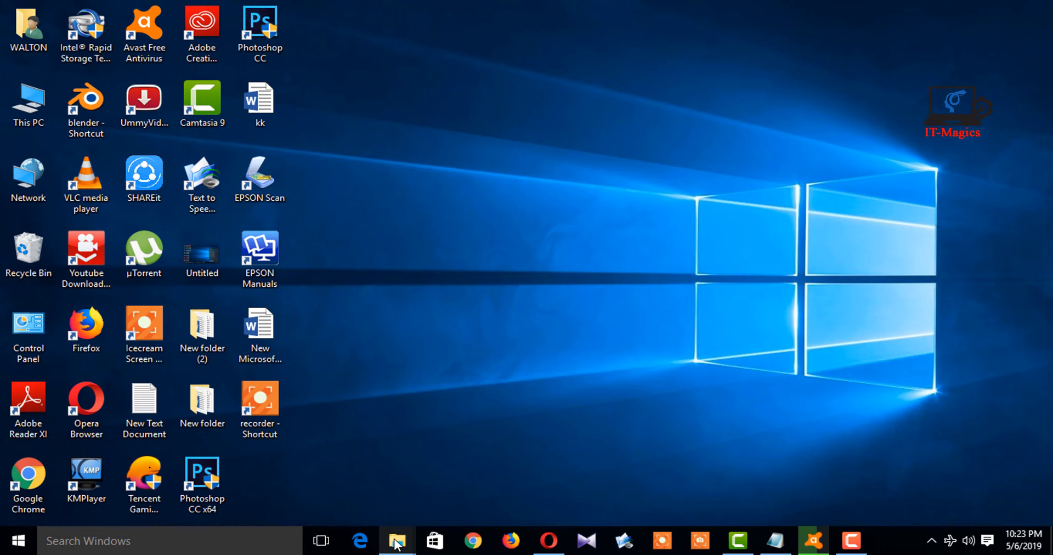
left_click(397, 540)
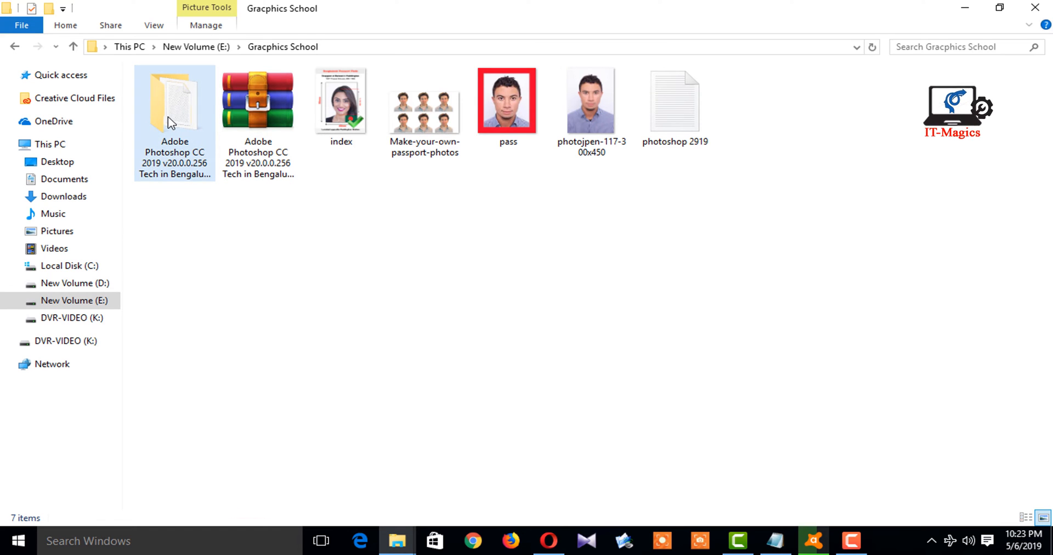
Send the Adobe Photoshop CC 2019 folder to the DVR-VIDEO (K:) USB drive, starting the copy.
right_click(175, 101)
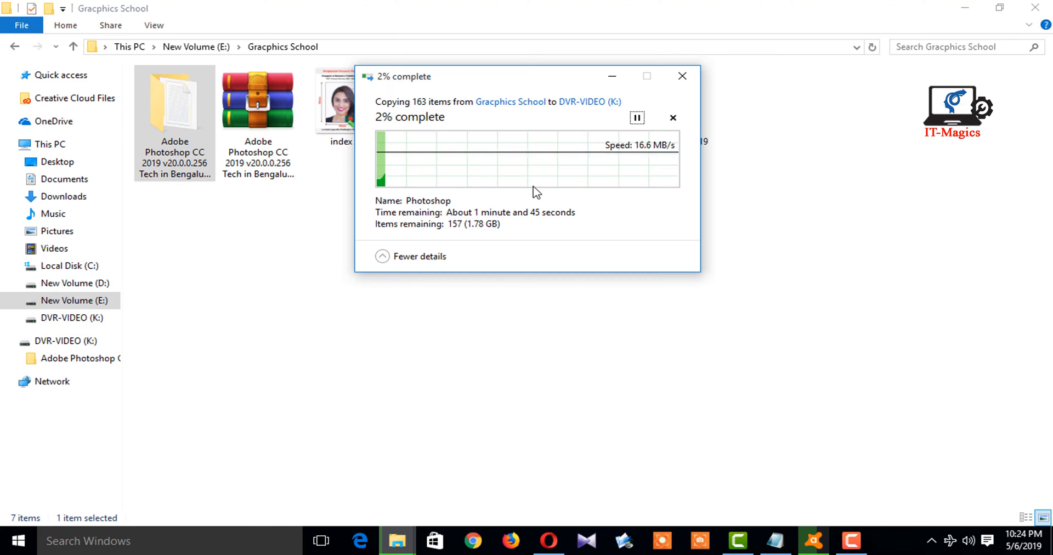
mouse_move(759, 412)
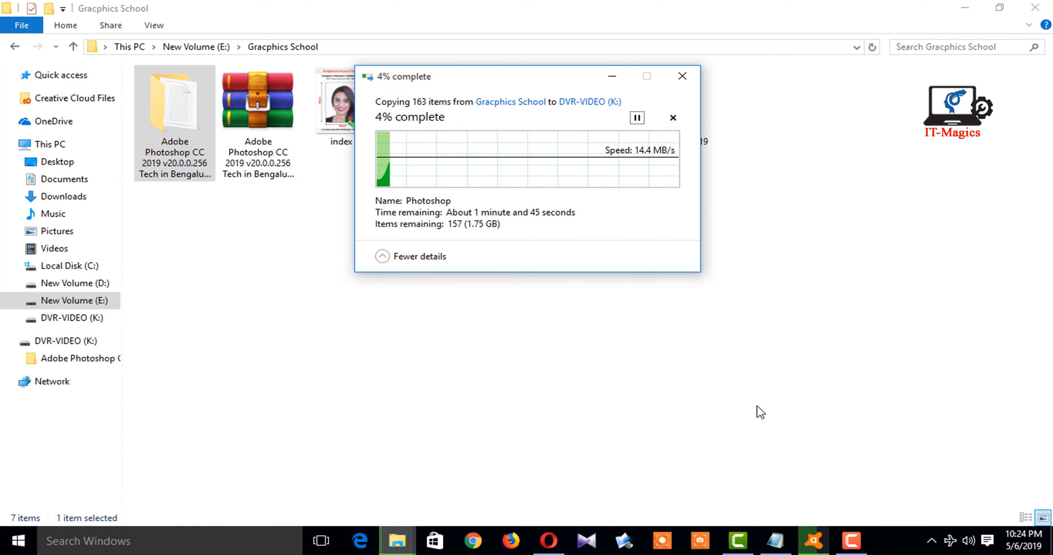